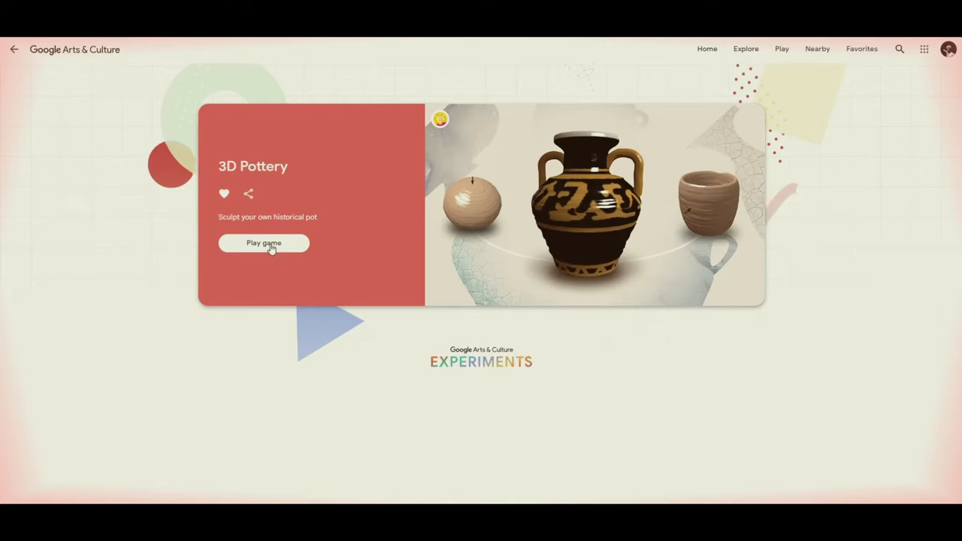
# - Start 3D Pottery and choose to recreate the Terracotta amphora (jar)
pyautogui.click(263, 243)
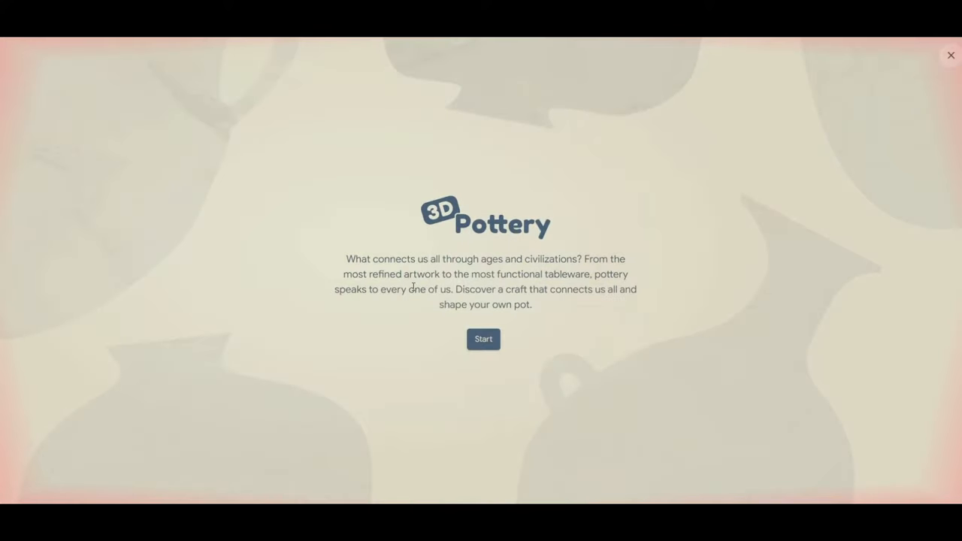
pyautogui.click(483, 339)
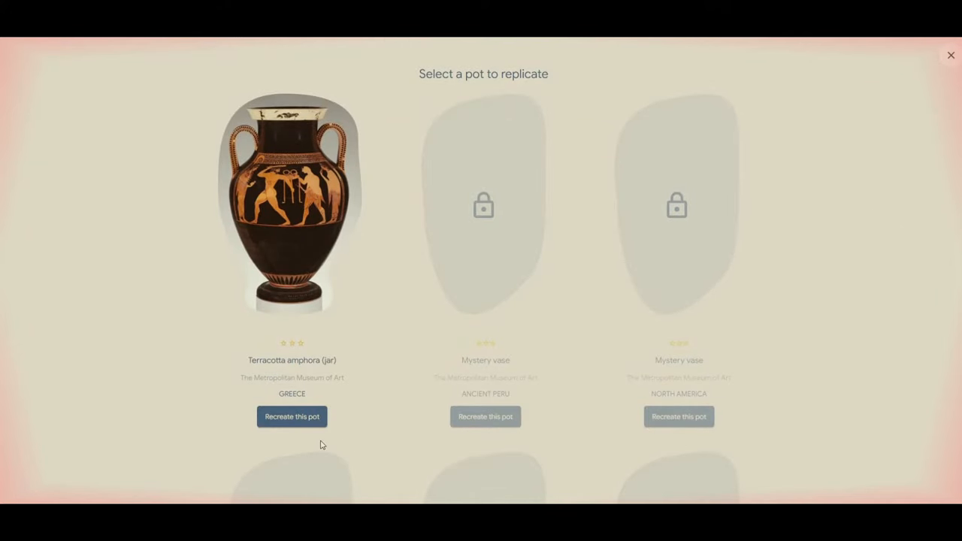
pyautogui.click(291, 416)
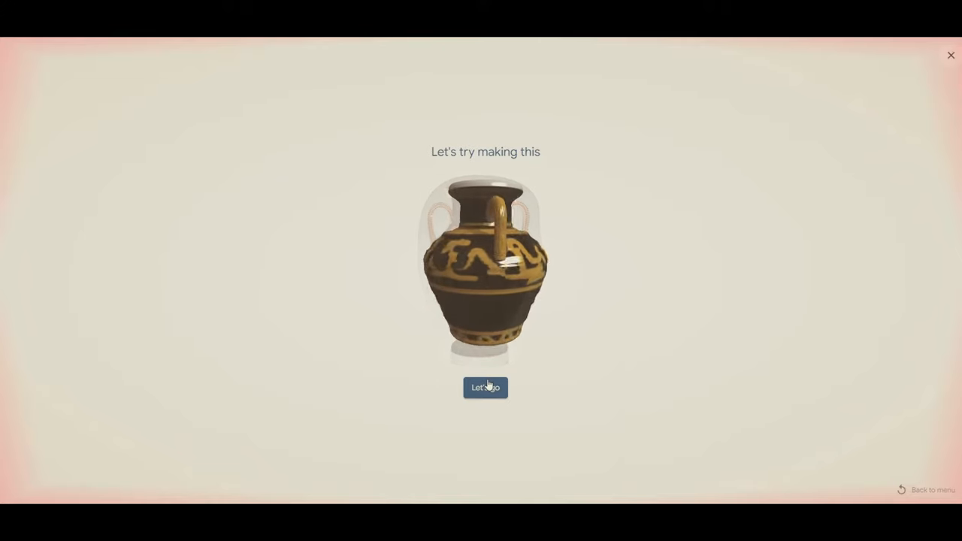
pyautogui.click(485, 387)
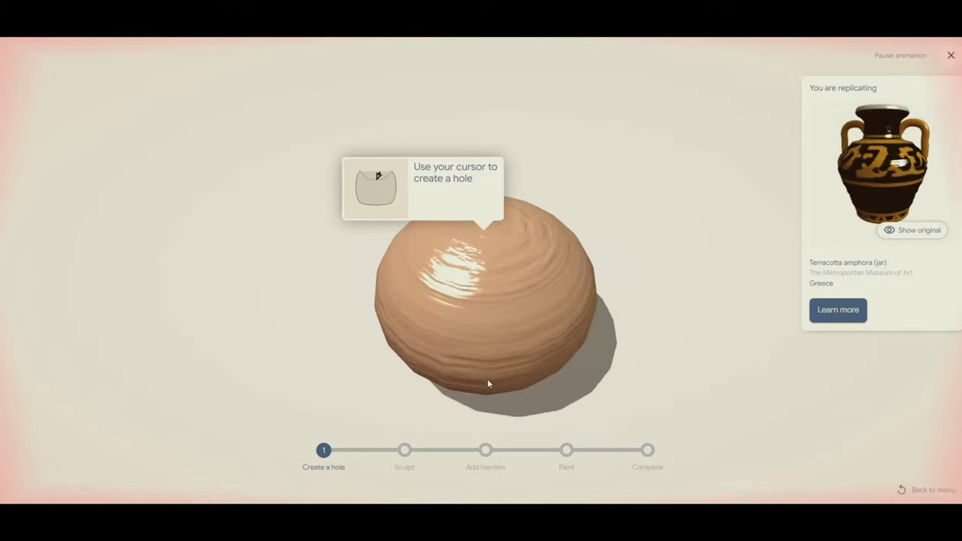
# - Open the amphora's background details, including its red-figure technique and recommended works
pyautogui.click(838, 310)
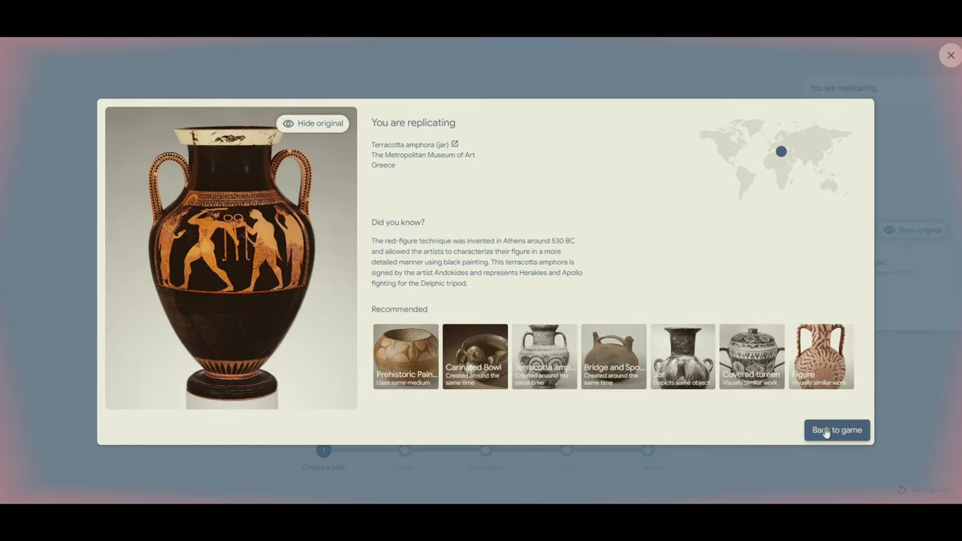
# - Close the amphora details and return to the clay
pyautogui.click(837, 430)
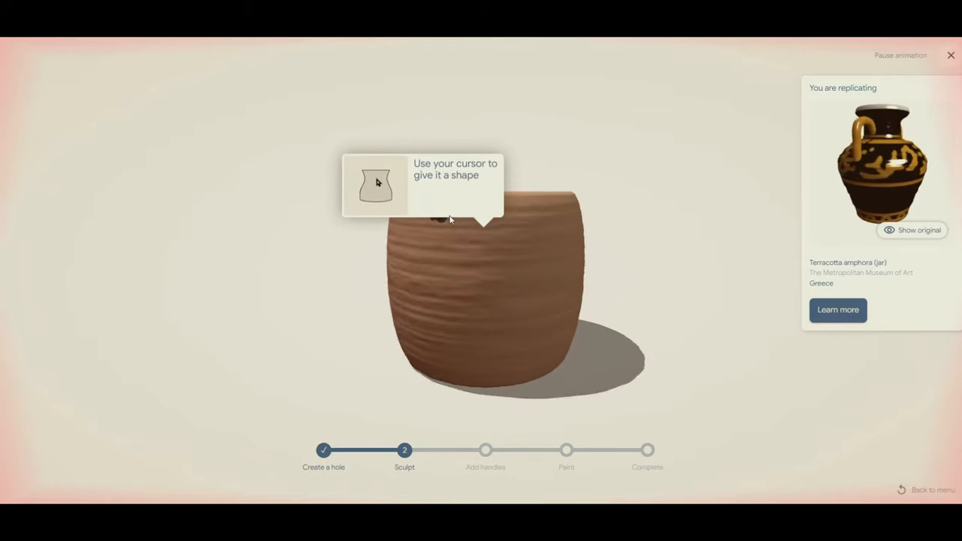
# - Push out the upper wall and reshape the body and base into a ridged, flared pot
pyautogui.moveTo(450, 219); pyautogui.dragTo(502, 391)
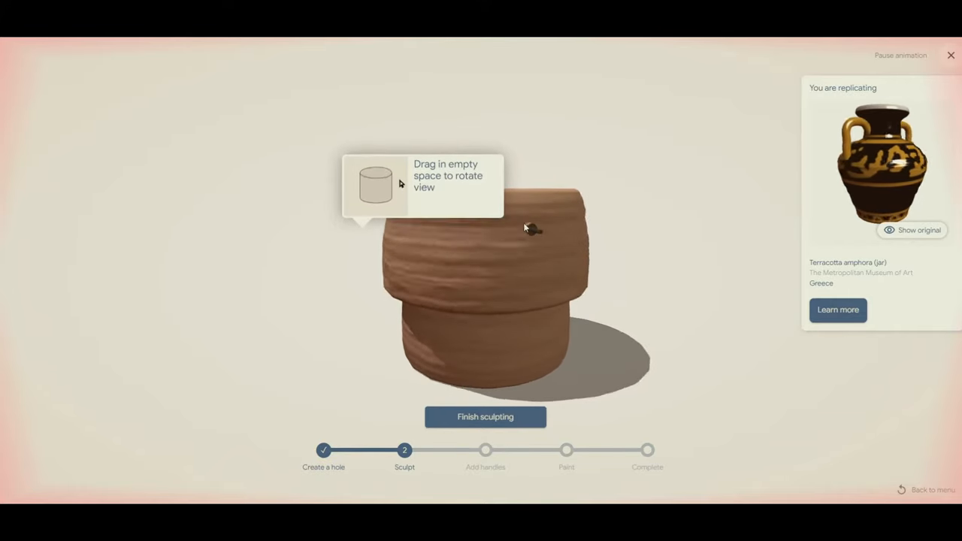
pyautogui.moveTo(533, 229); pyautogui.dragTo(338, 308)
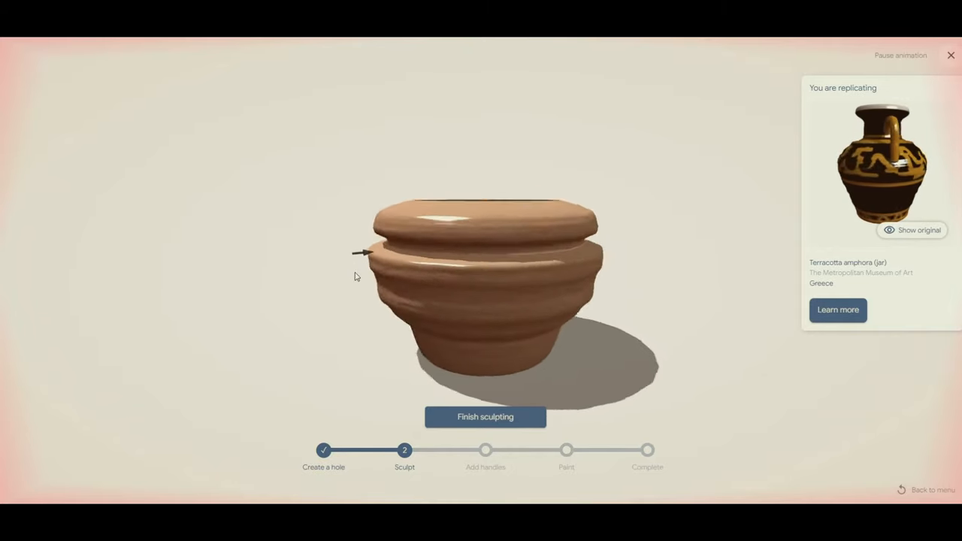
# - Finish sculpting, attach one handle to the pot's side, and move to painting
pyautogui.click(485, 418)
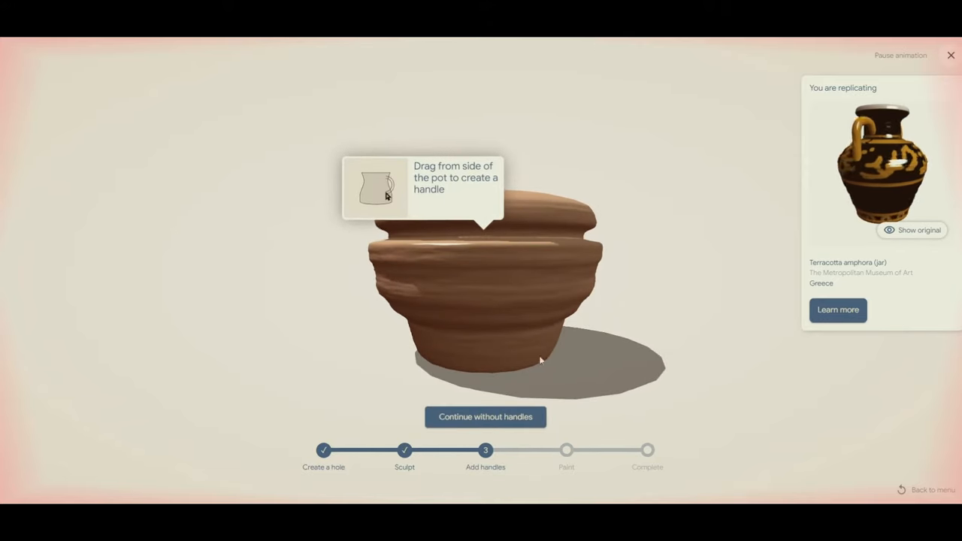
pyautogui.moveTo(541, 361); pyautogui.dragTo(594, 206)
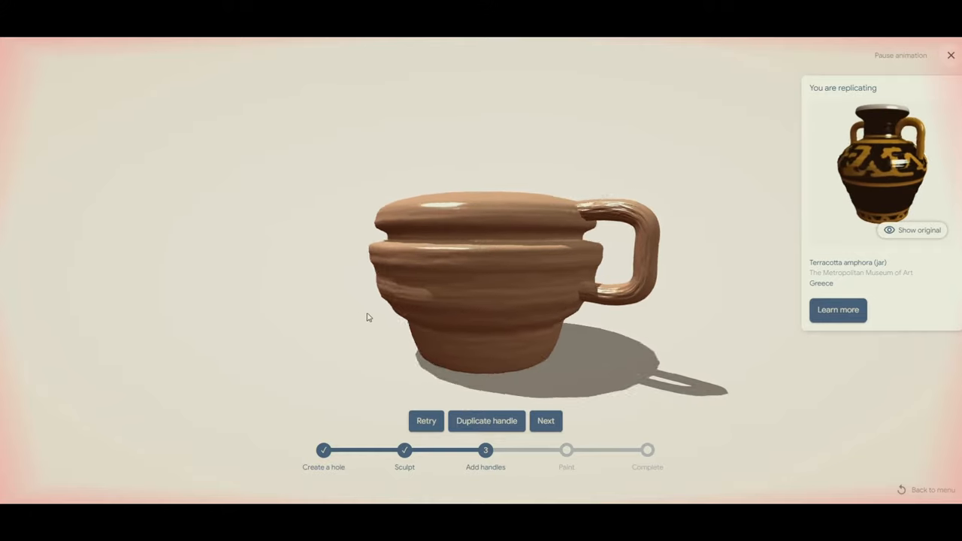
pyautogui.click(545, 421)
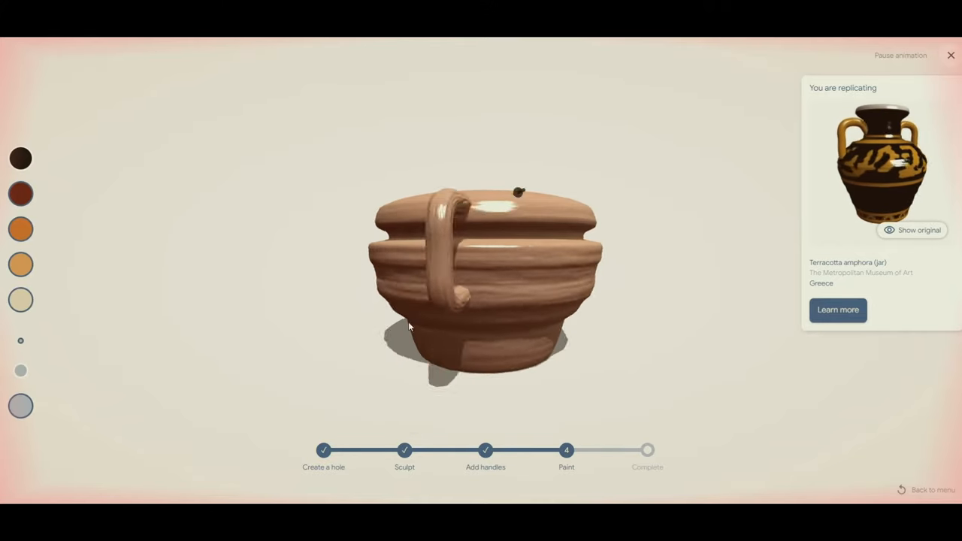